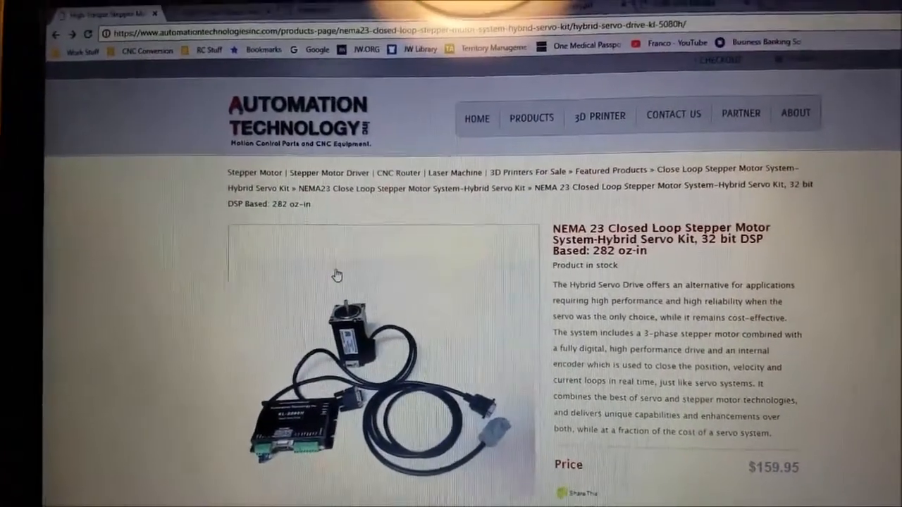
# Scroll down the kit page to review its Manuals & Downloads section.
pyautogui.scroll(-3)
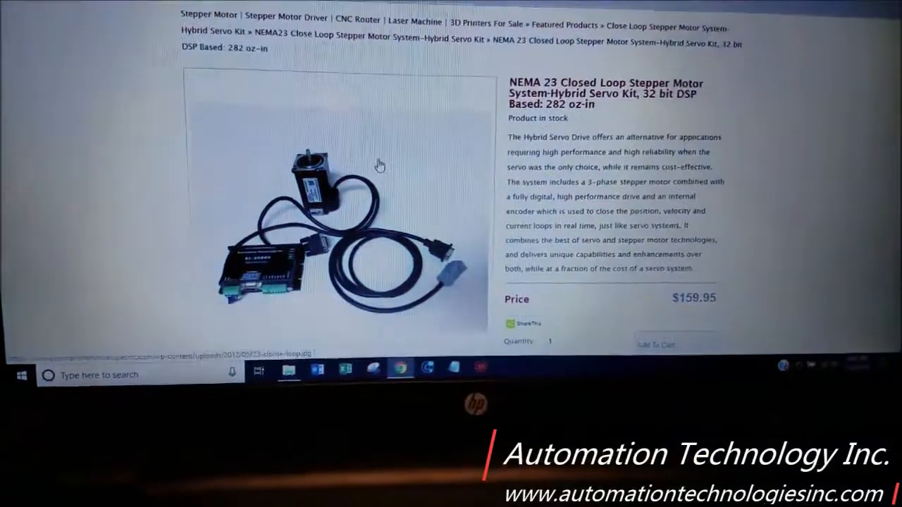
pyautogui.scroll(-3)
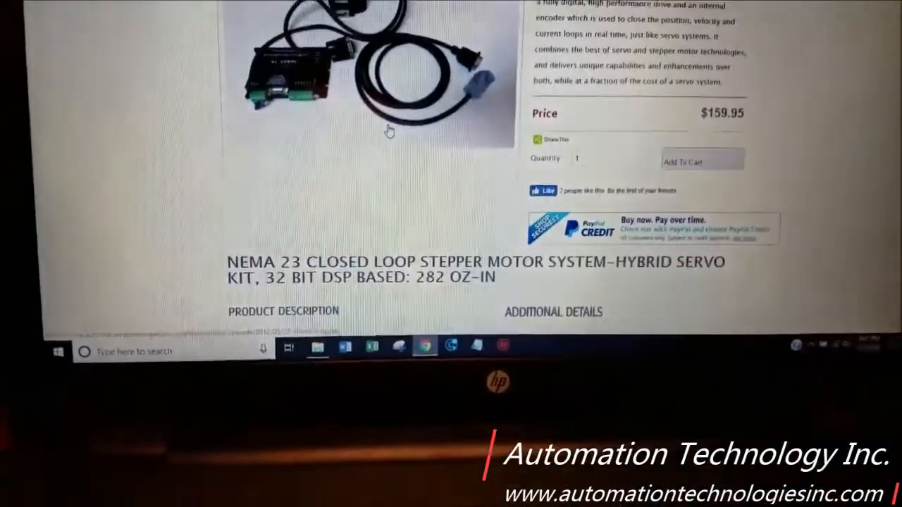
pyautogui.scroll(-3)
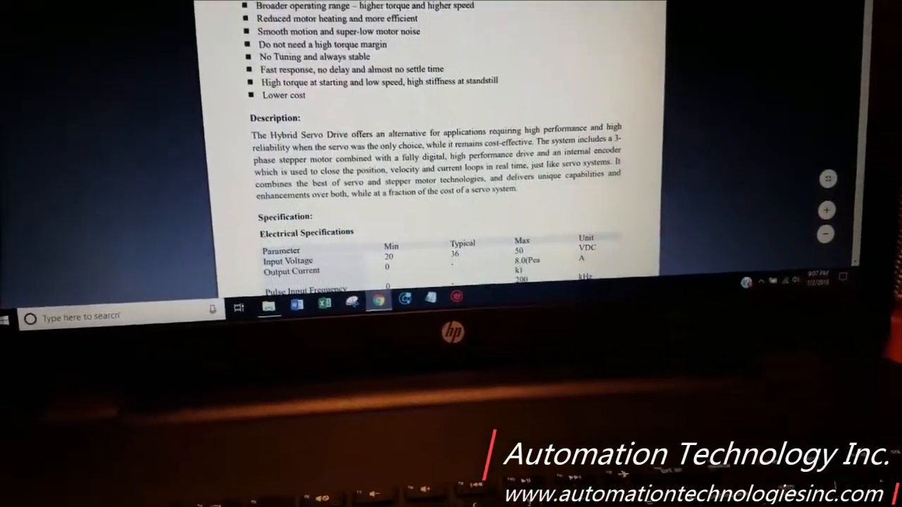
pyautogui.scroll(-3)
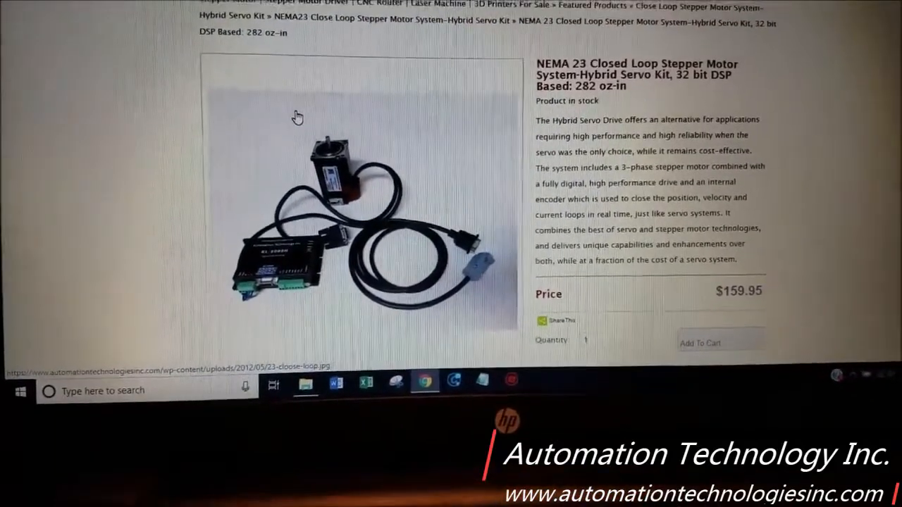
pyautogui.scroll(-3)
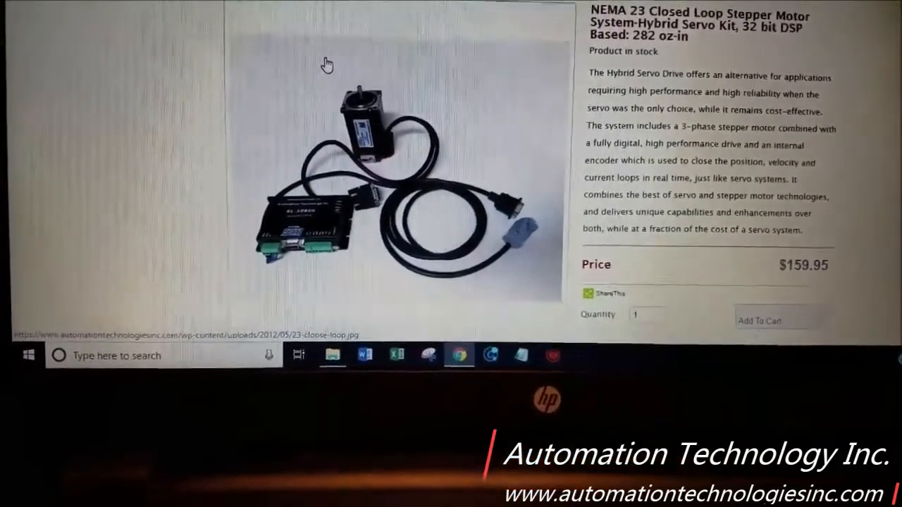
pyautogui.scroll(-3)
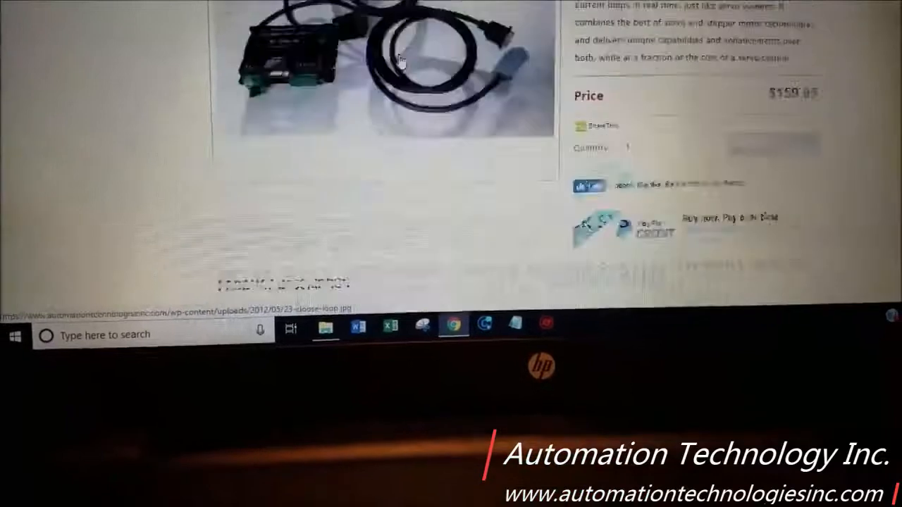
pyautogui.scroll(-3)
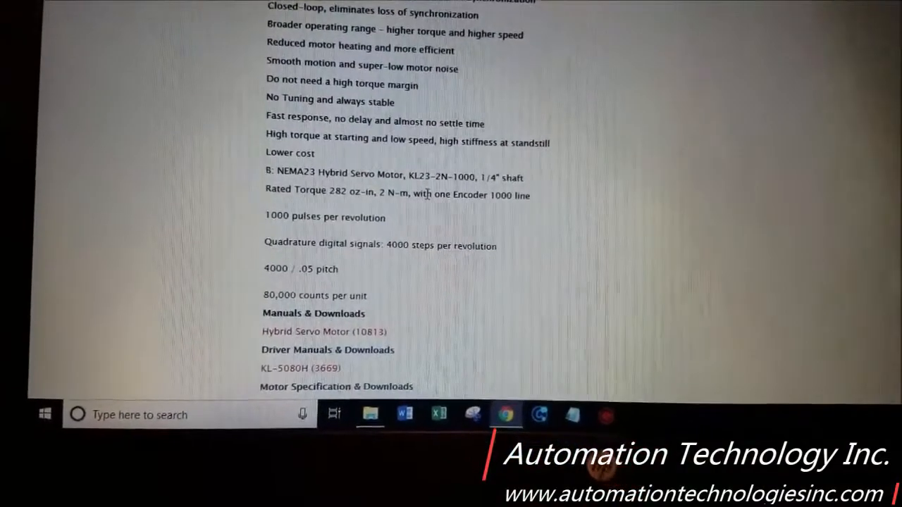
pyautogui.scroll(-3)
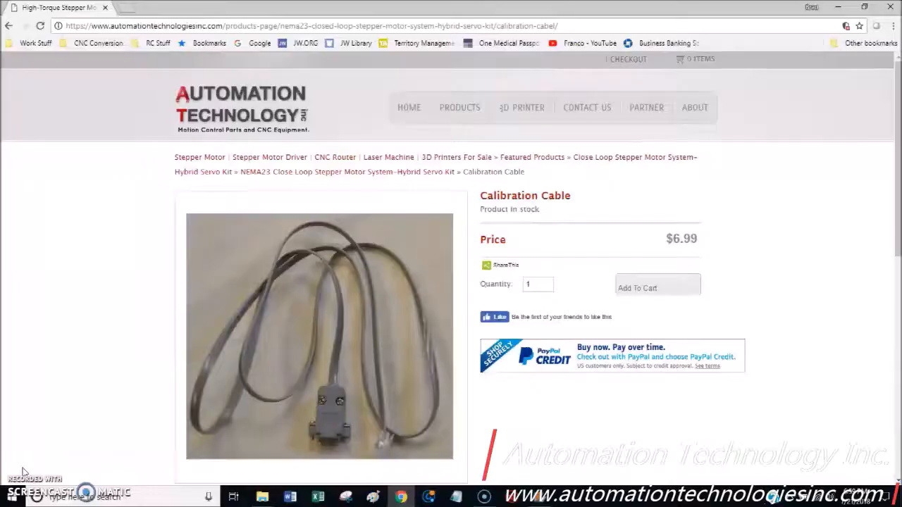
pyautogui.moveTo(178, 332)
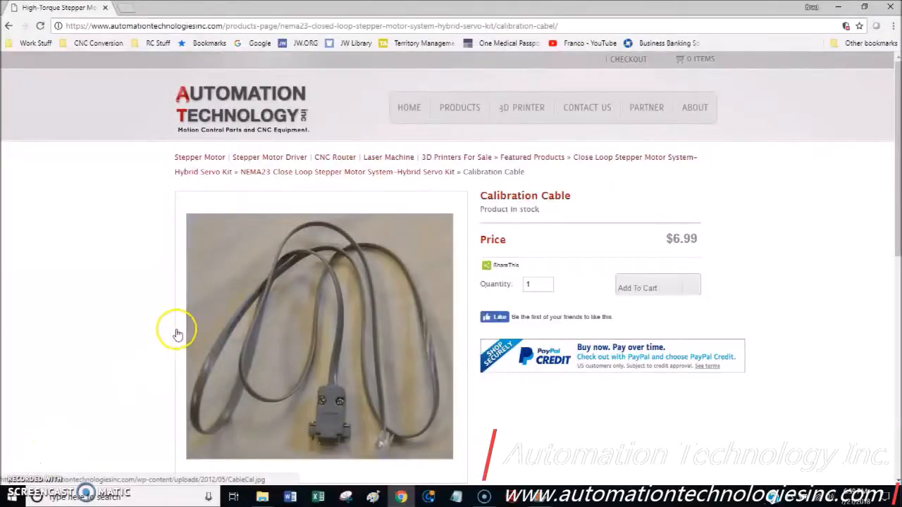
pyautogui.moveTo(190, 269)
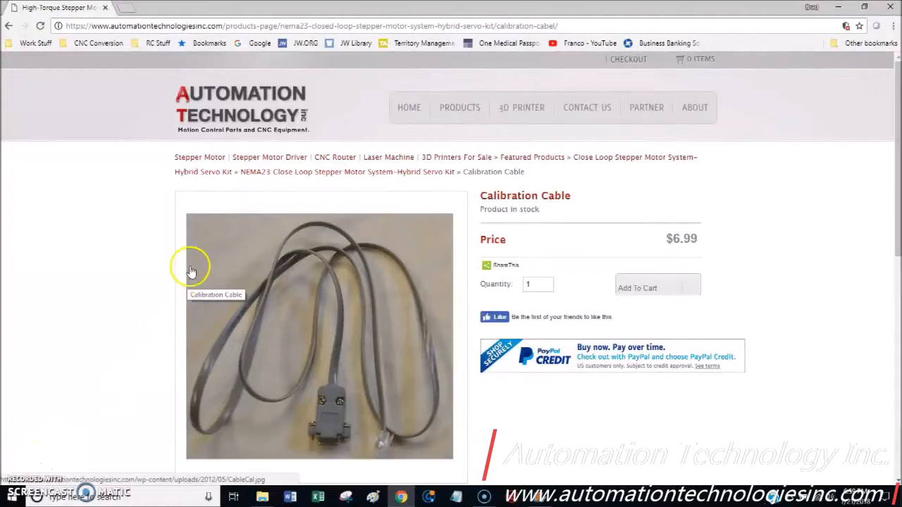
pyautogui.moveTo(305, 317)
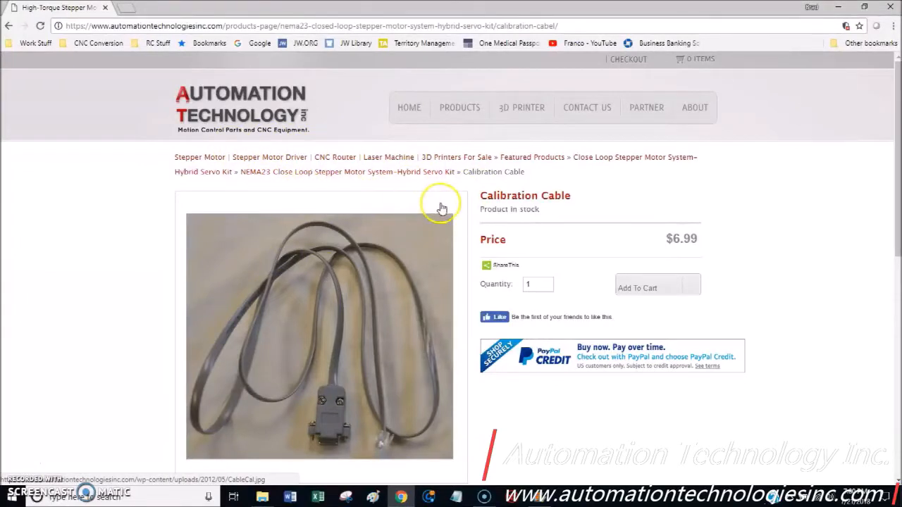
# Download the 'Protune 64bit' setup zip from the Calibration Cable page.
pyautogui.scroll(-3)
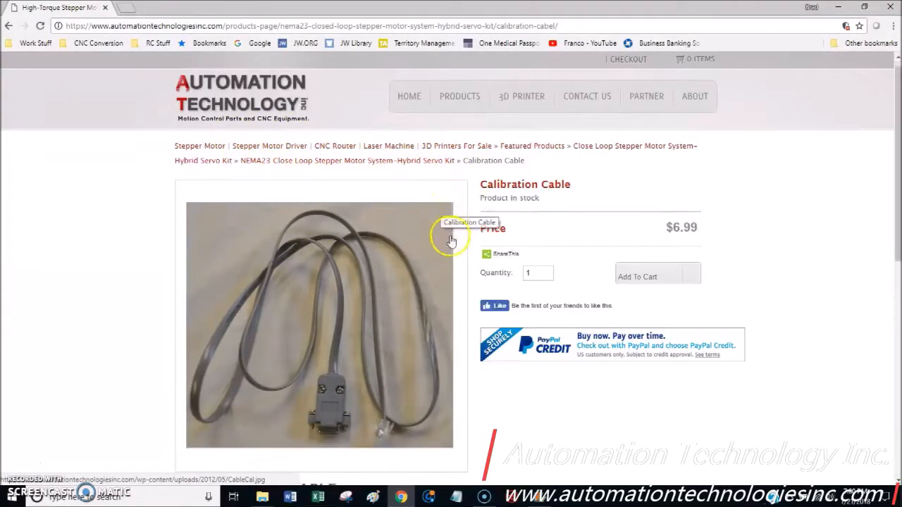
pyautogui.scroll(-3)
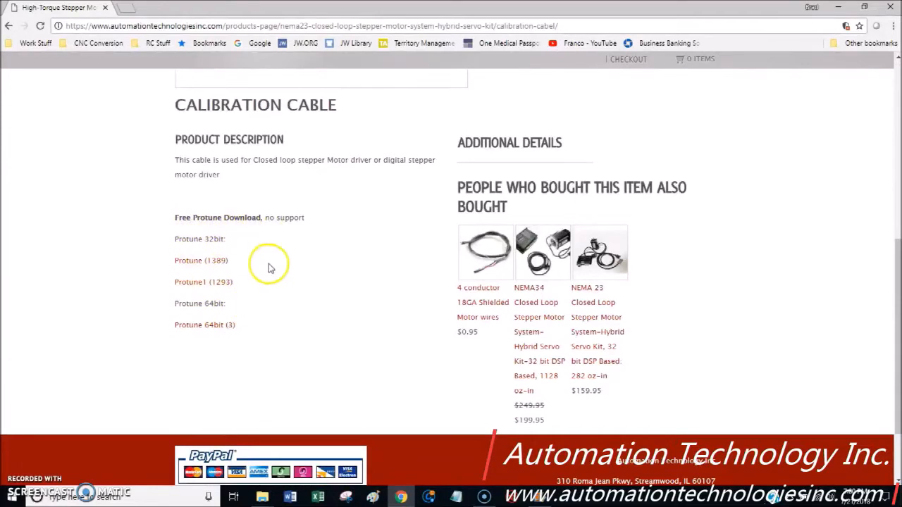
pyautogui.moveTo(243, 300)
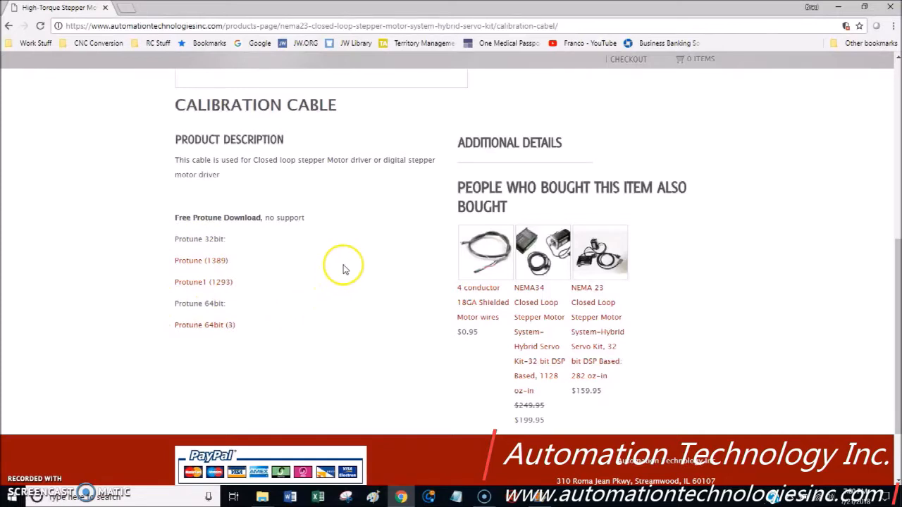
pyautogui.moveTo(200, 309)
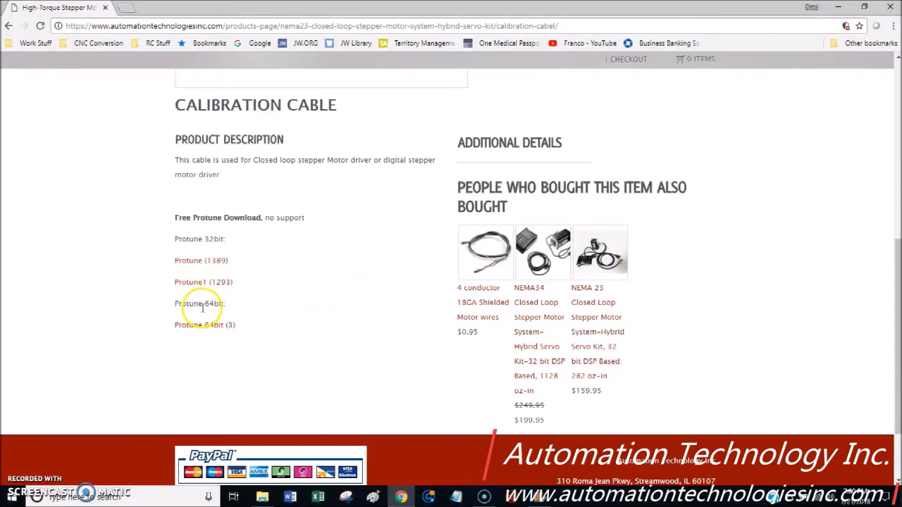
pyautogui.moveTo(222, 339)
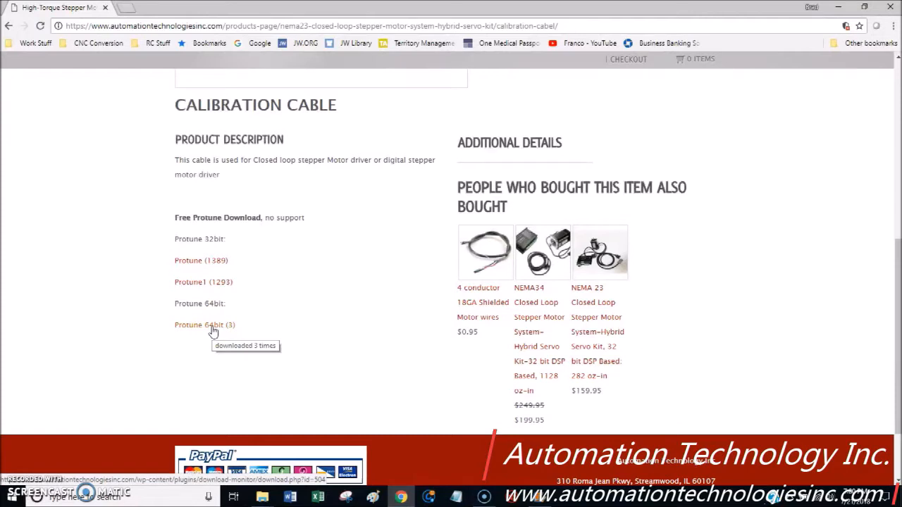
pyautogui.click(205, 325)
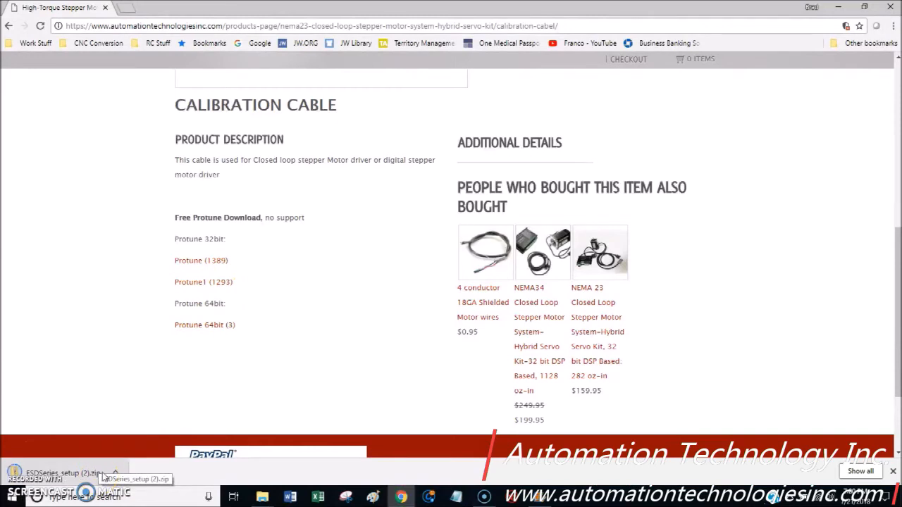
pyautogui.moveTo(211, 381)
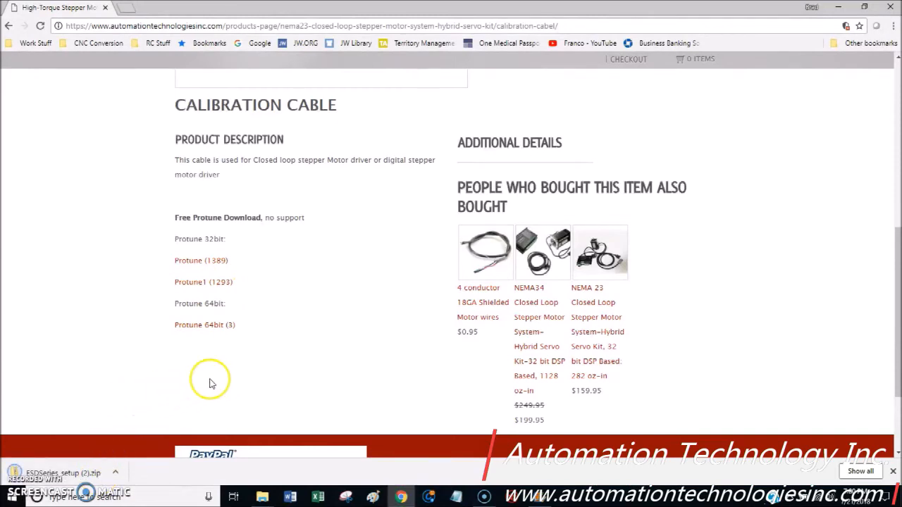
pyautogui.moveTo(234, 373)
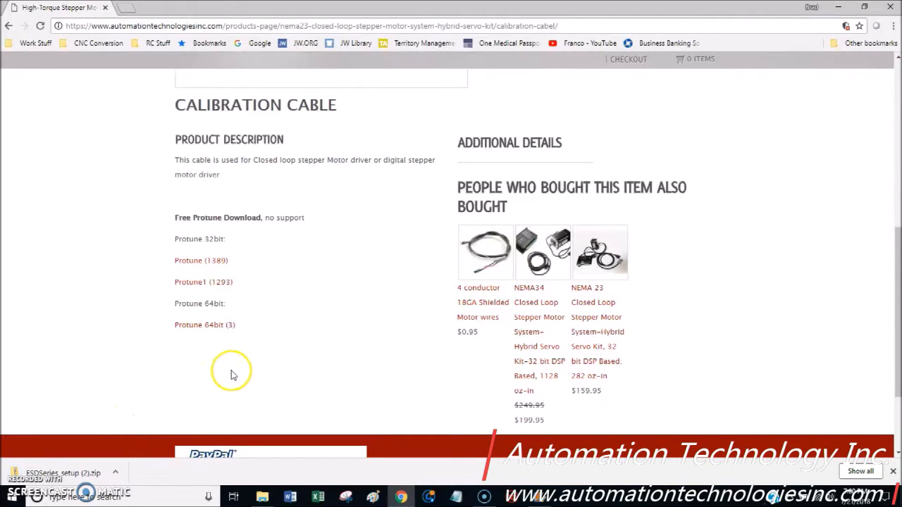
pyautogui.moveTo(235, 375)
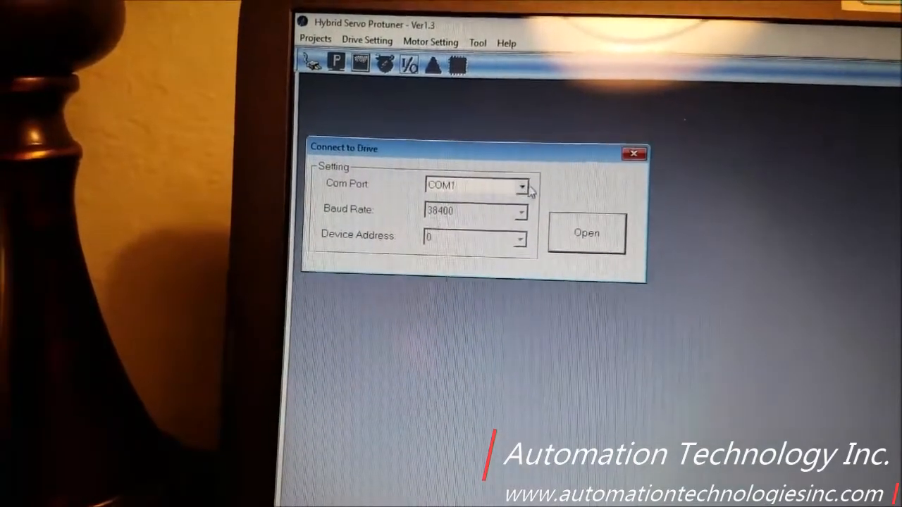
# Choose COM5 as the drive's communication port in Connect to Drive.
pyautogui.click(523, 186)
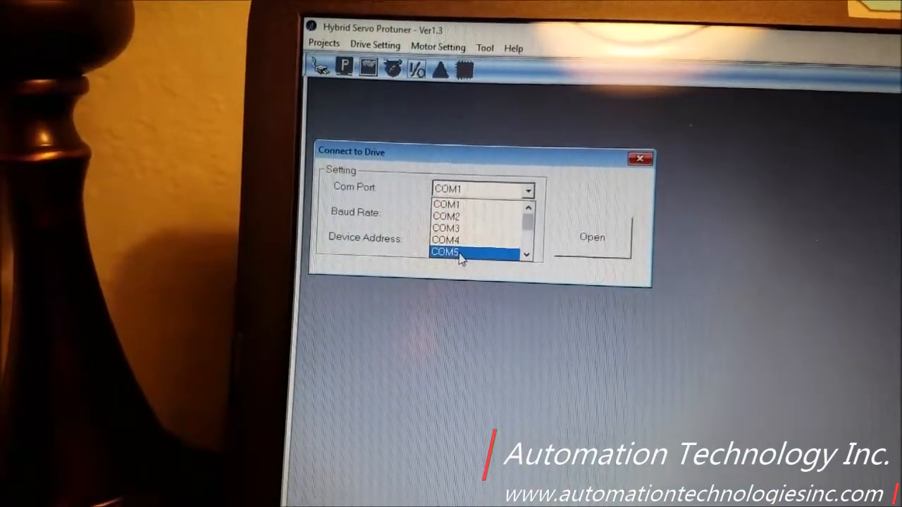
pyautogui.click(458, 254)
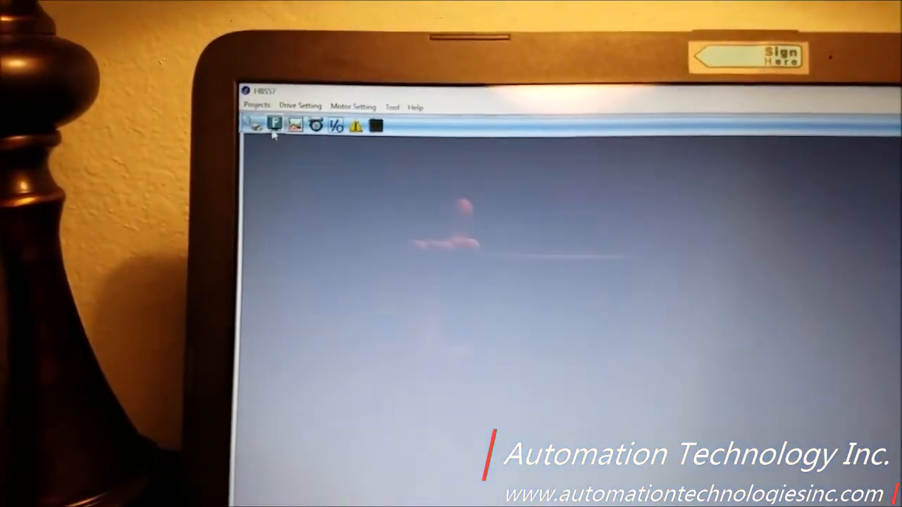
pyautogui.click(272, 124)
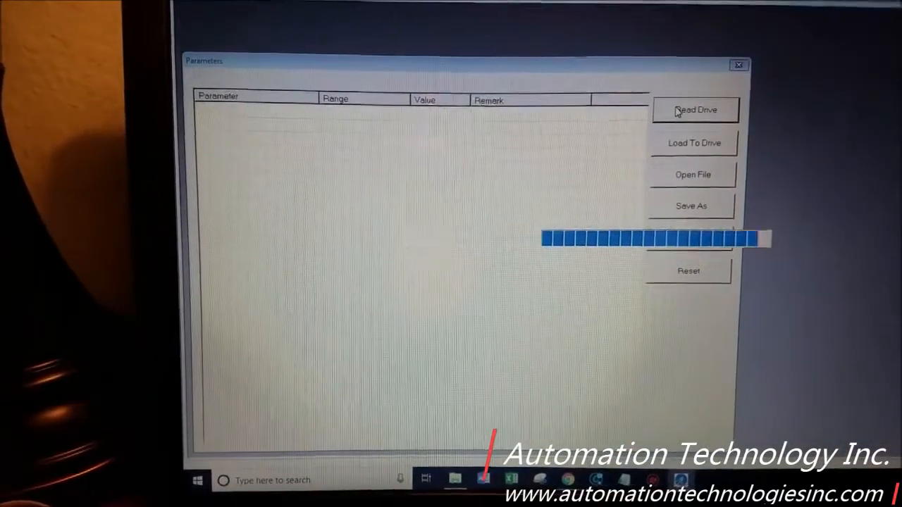
pyautogui.click(693, 110)
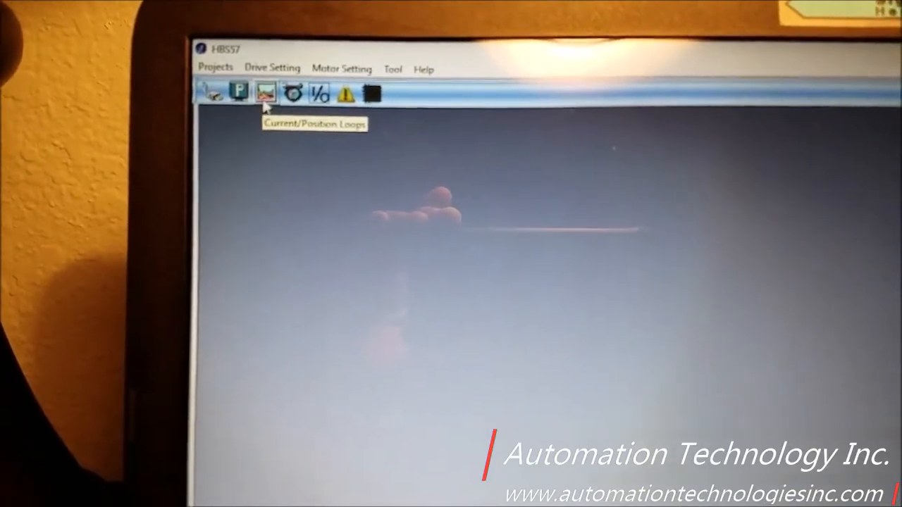
pyautogui.click(265, 89)
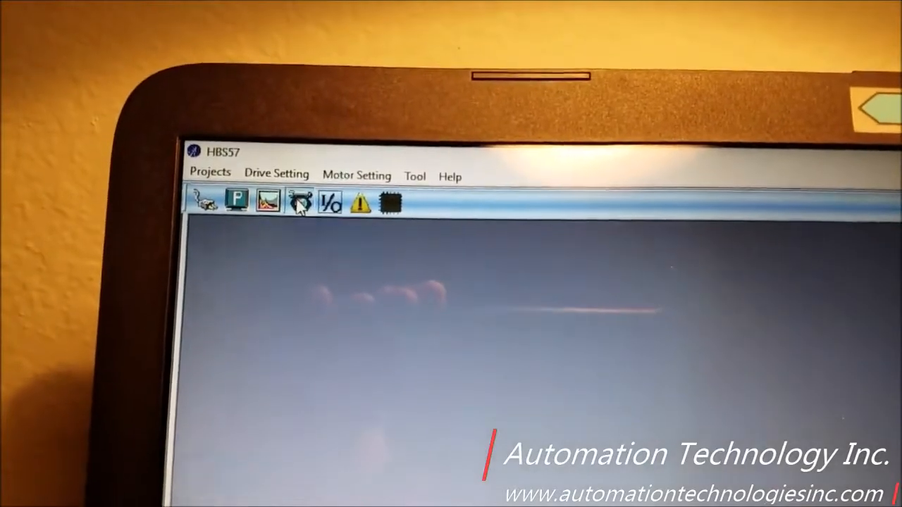
pyautogui.click(356, 175)
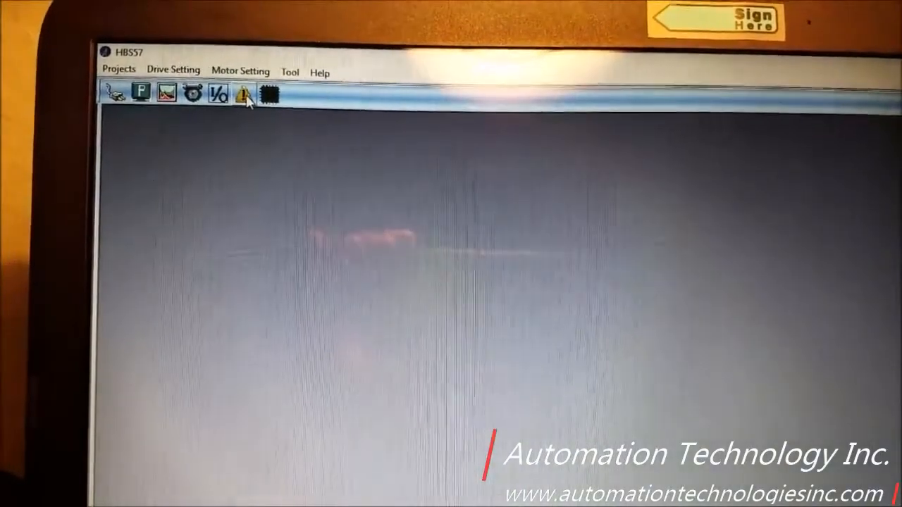
# Check that the drive reports 'No Error!', then read its settings into Parameters.
pyautogui.click(243, 94)
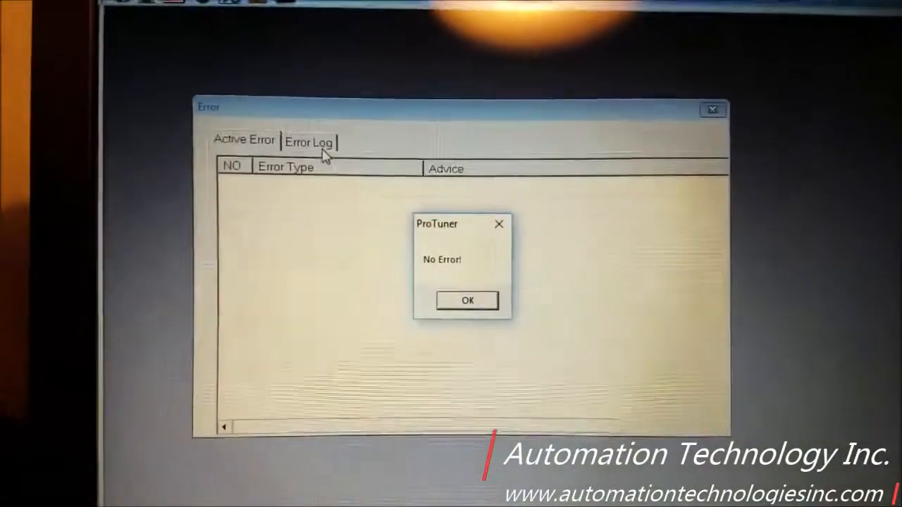
pyautogui.click(468, 301)
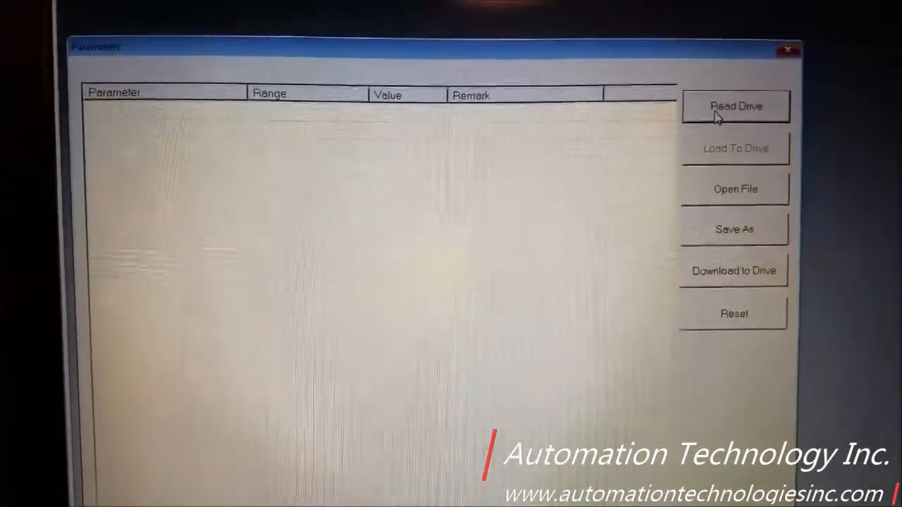
pyautogui.click(734, 105)
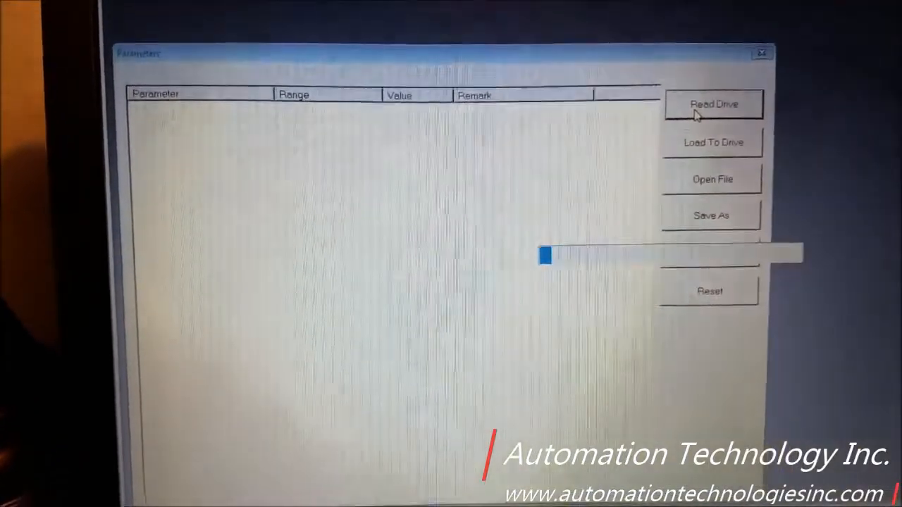
pyautogui.click(711, 104)
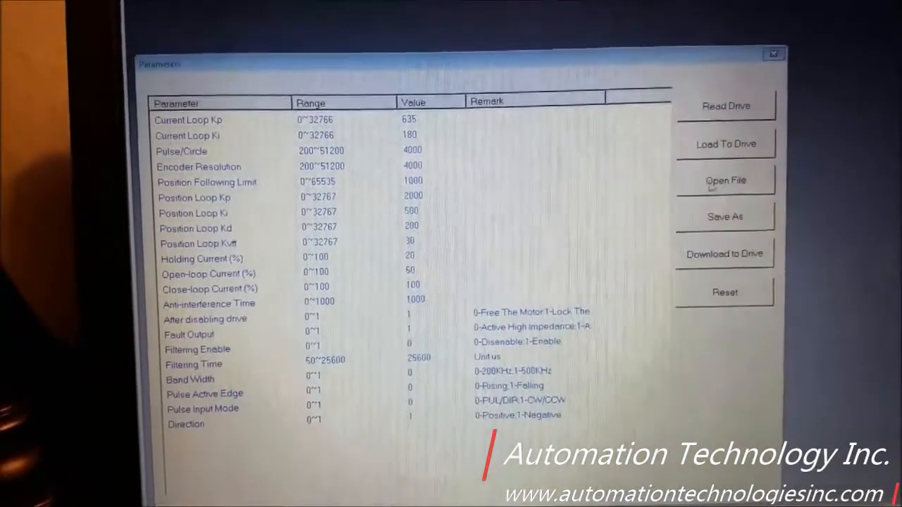